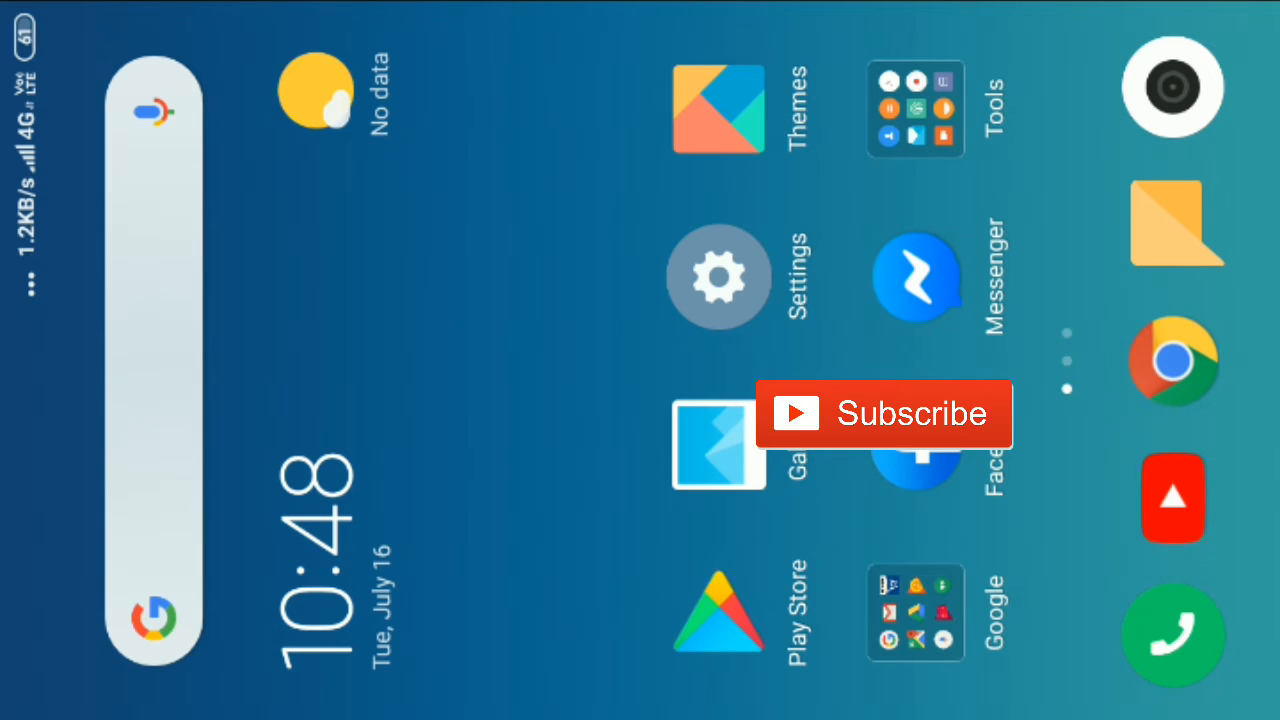
- Launch Settings from the MIUI home screen
click(718, 276)
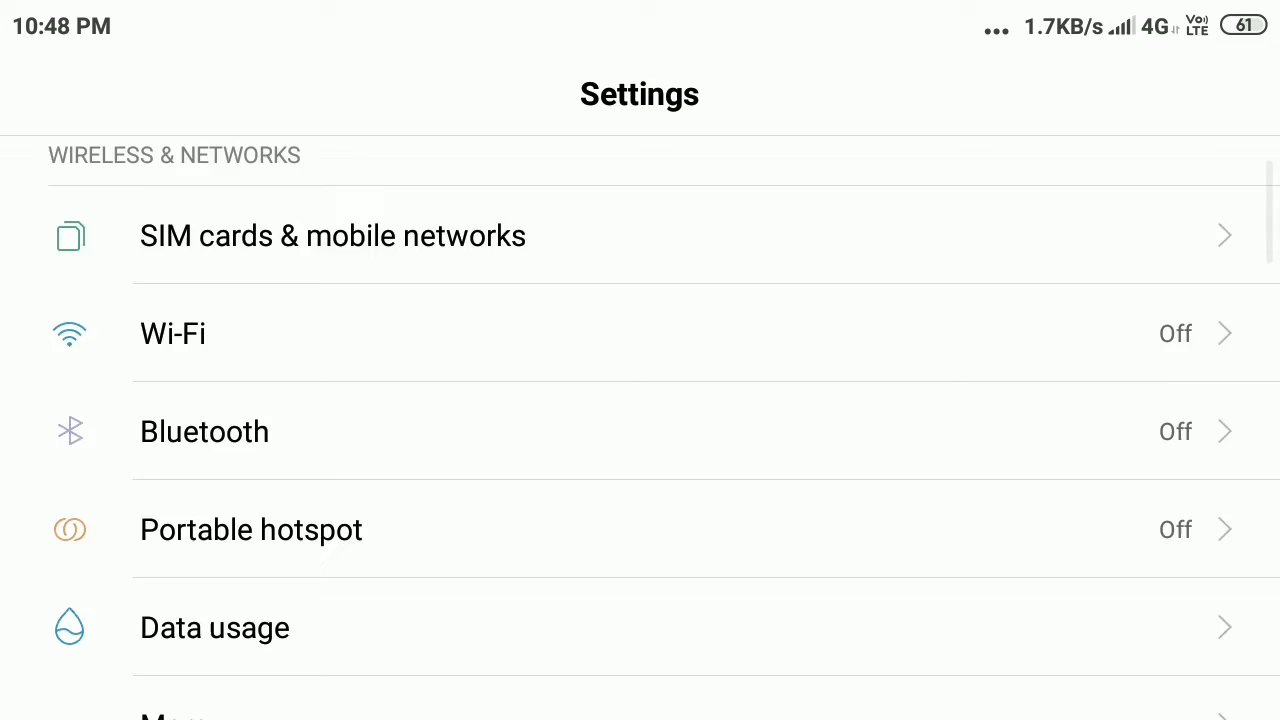
- Scroll down the Settings list toward Display
scroll(down, 3)
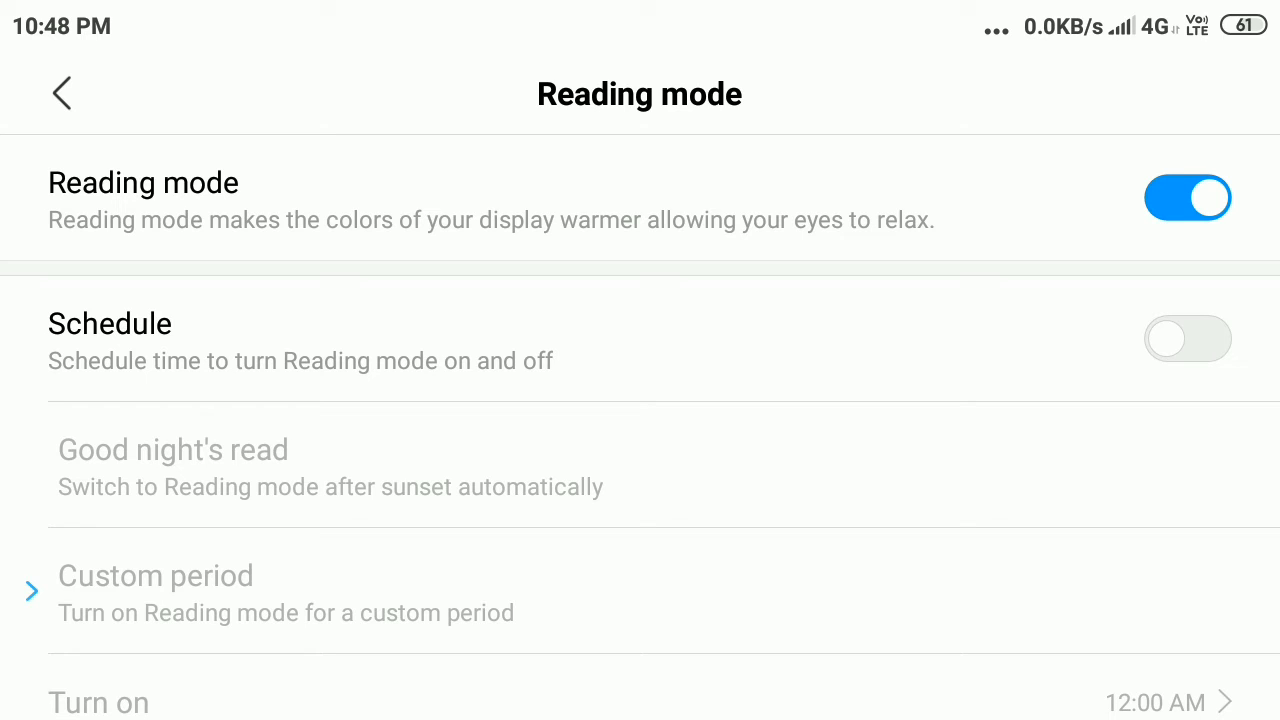
- Toggle Reading mode off and then back on
click(1187, 197)
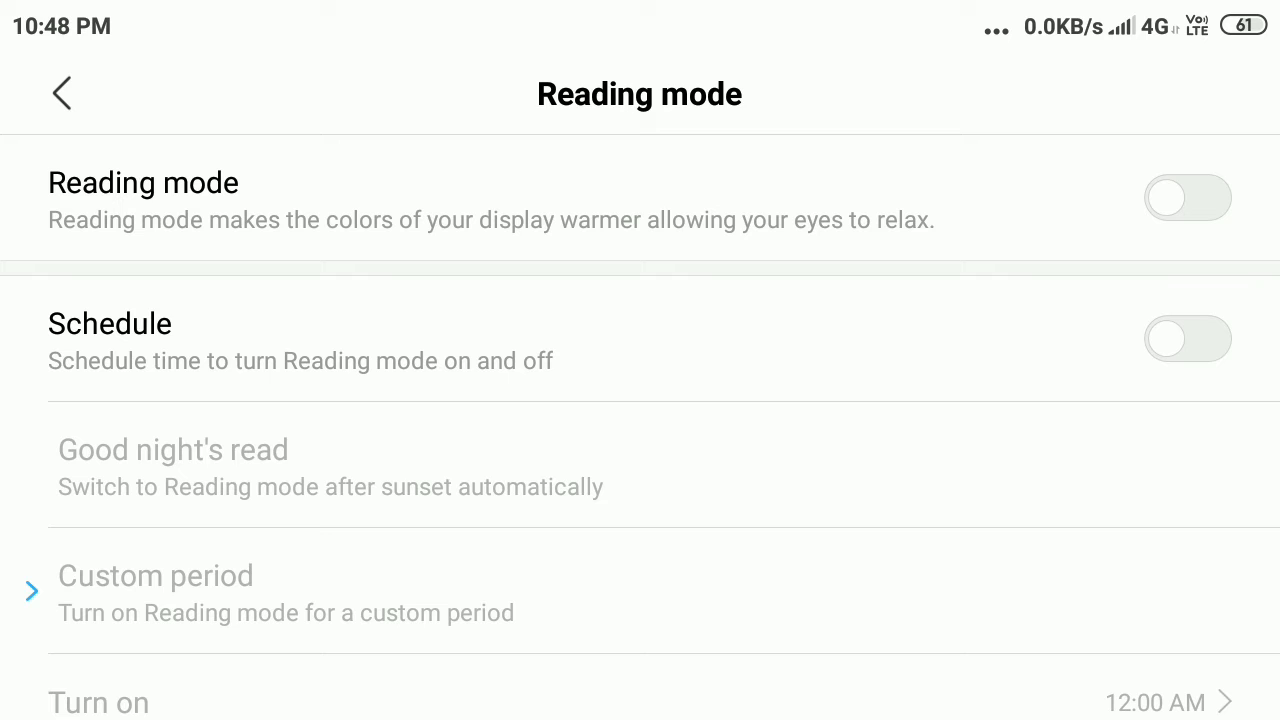
click(1188, 197)
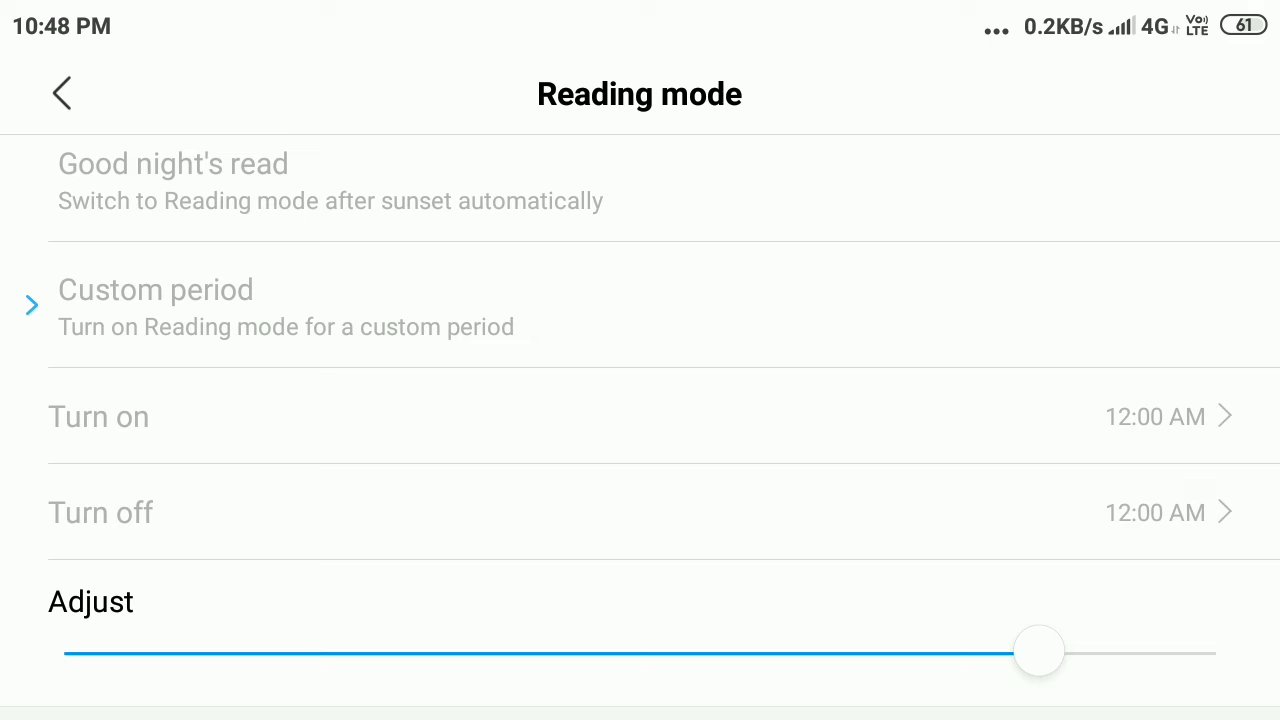
- Vary the Reading mode Adjust slider, finally leaving it just short of maximum
drag(1040, 651, 720, 651)
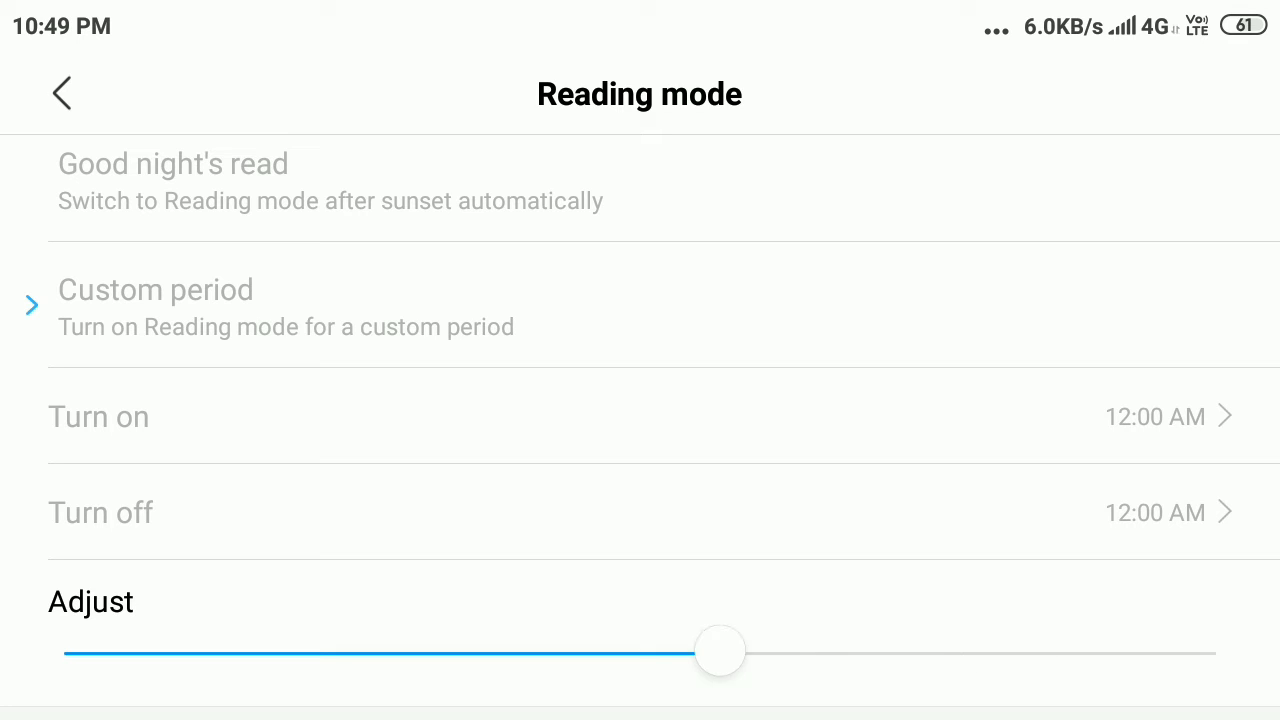
drag(720, 651, 932, 651)
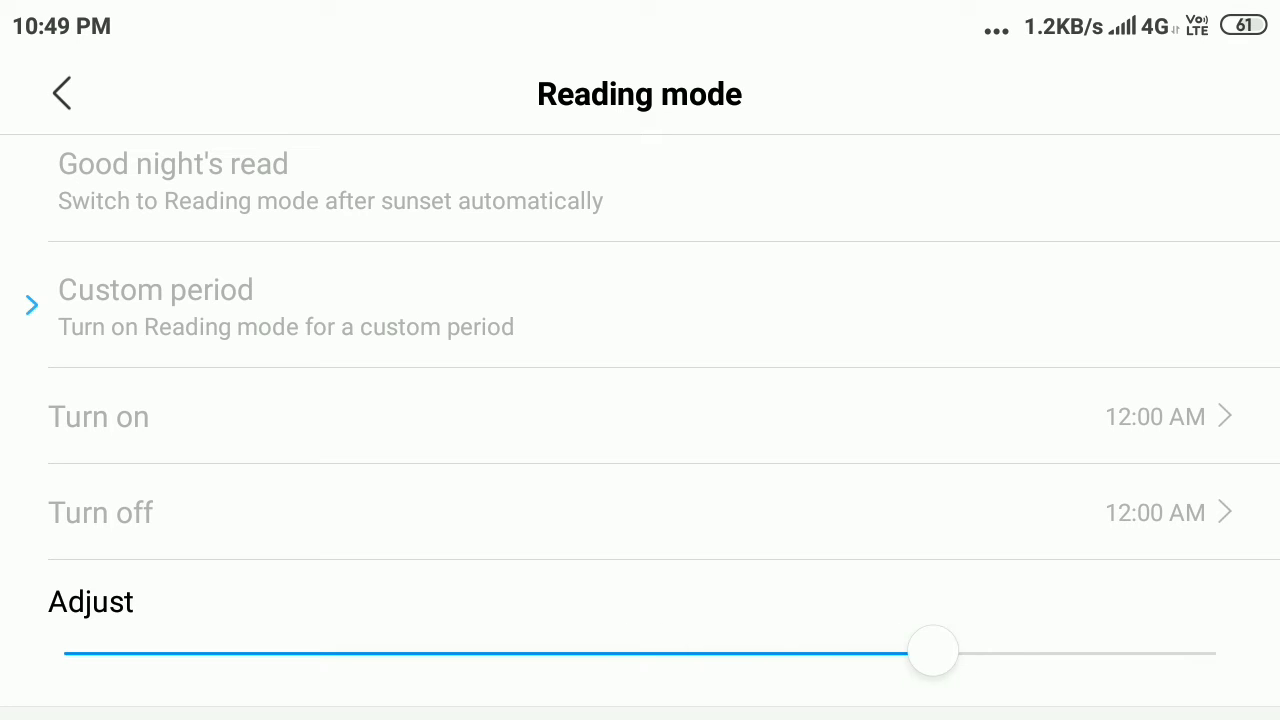
drag(932, 651, 1070, 651)
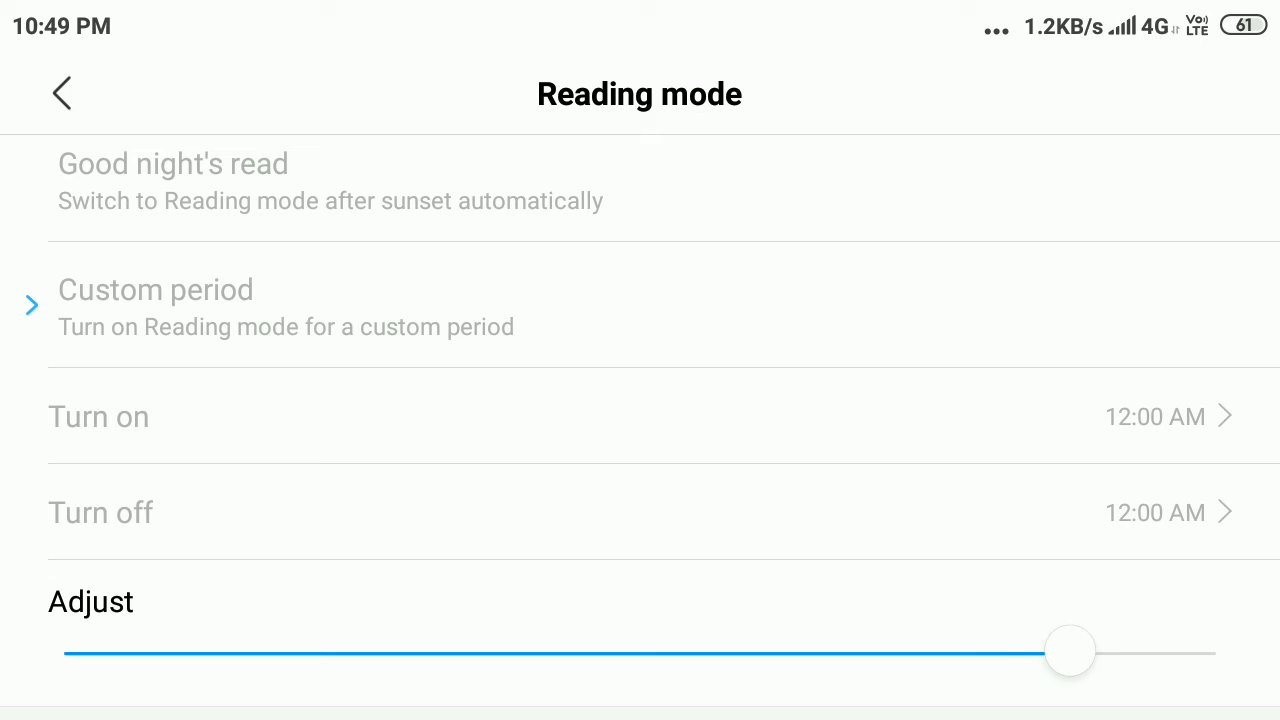
drag(1070, 651, 990, 651)
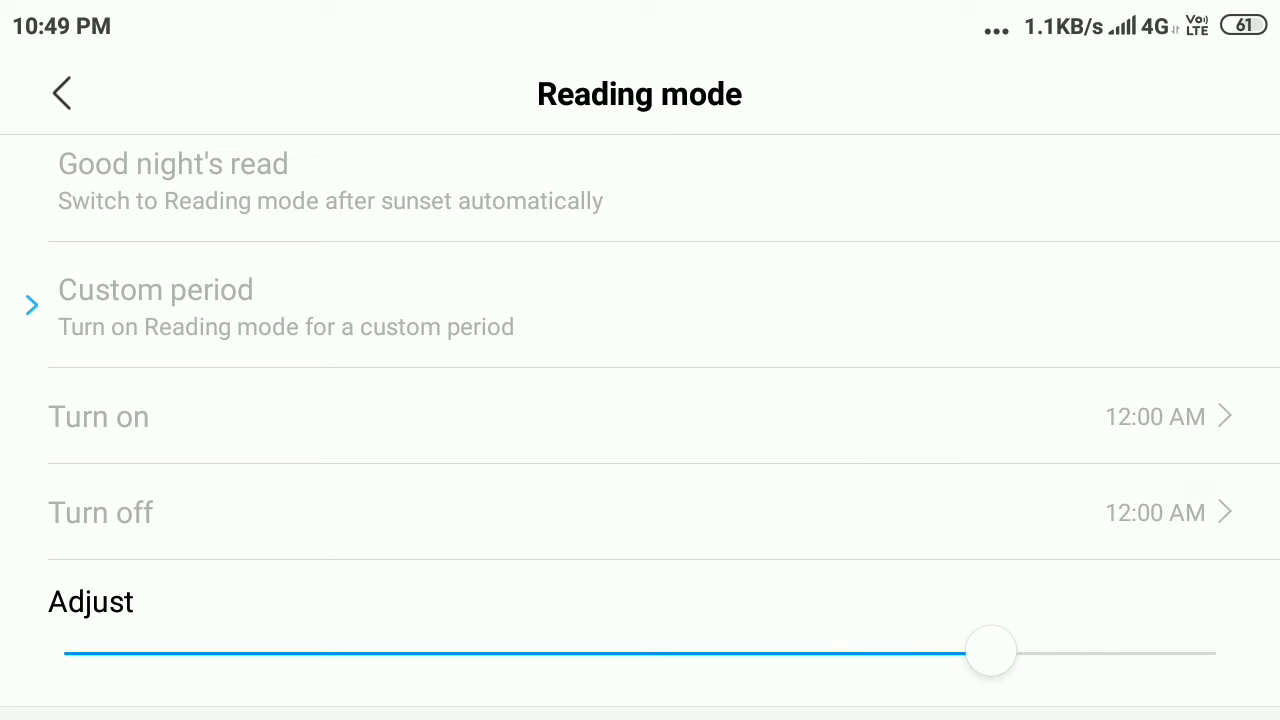
drag(990, 651, 1097, 651)
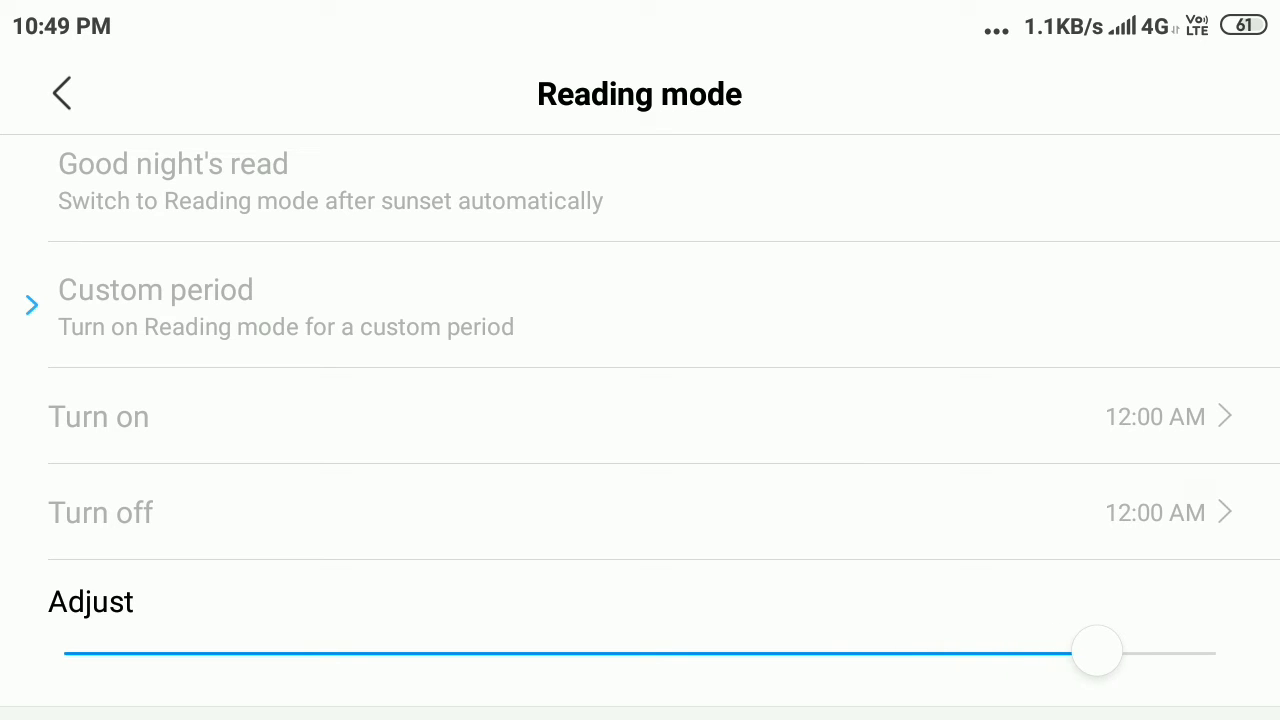
drag(1097, 651, 1117, 651)
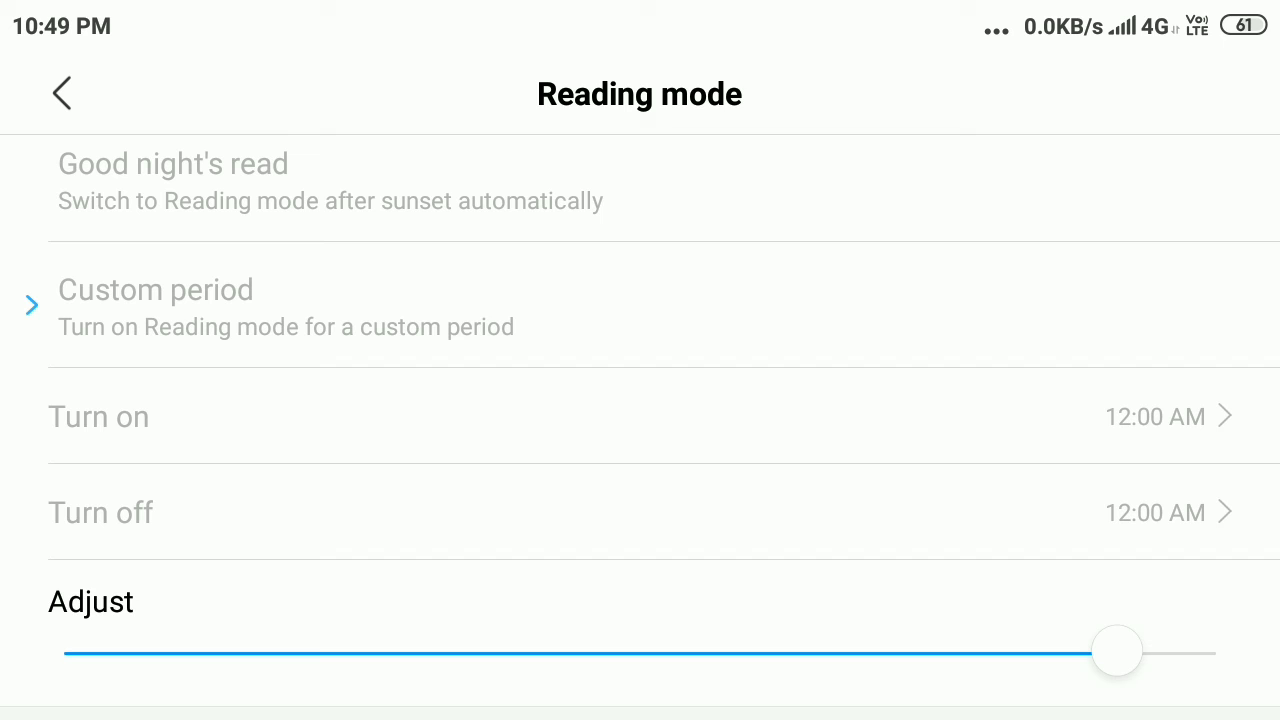
drag(1117, 651, 1172, 651)
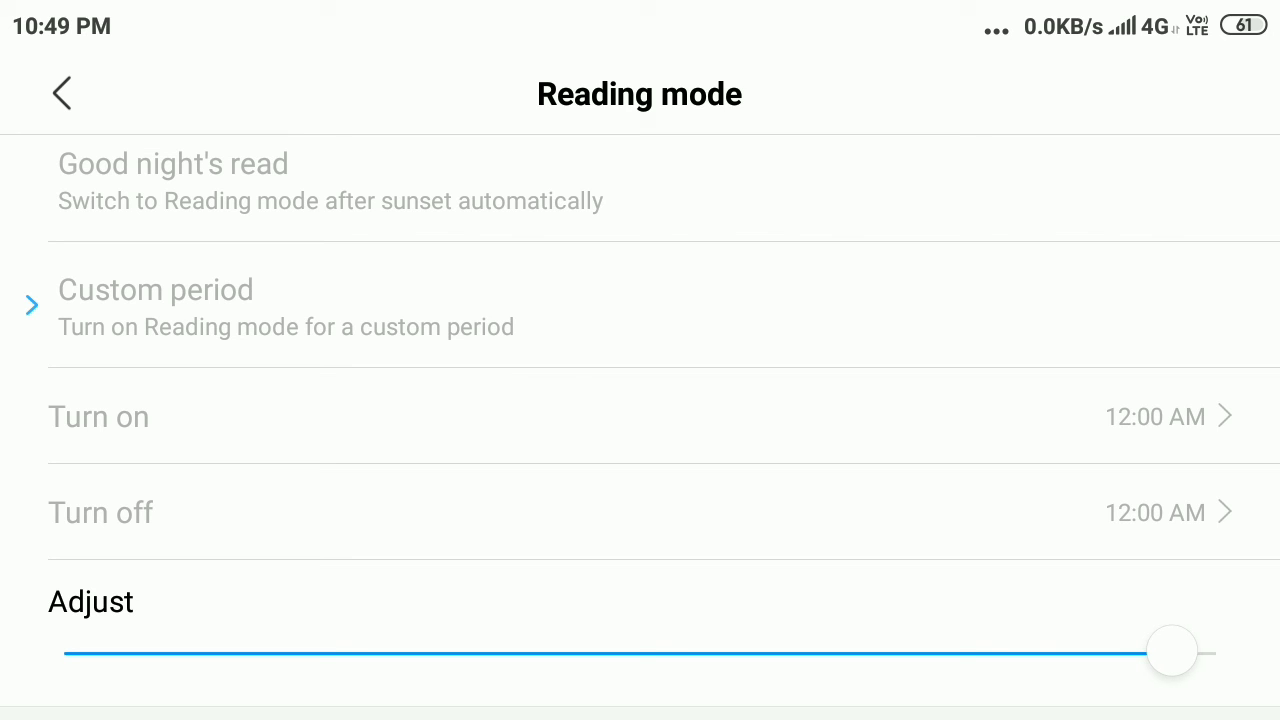